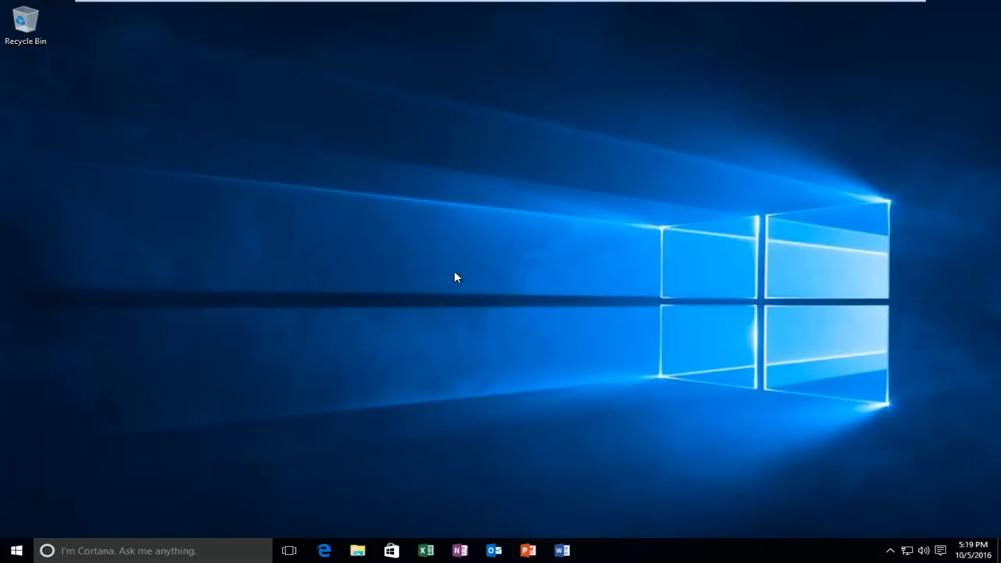
pyautogui.moveTo(106, 490)
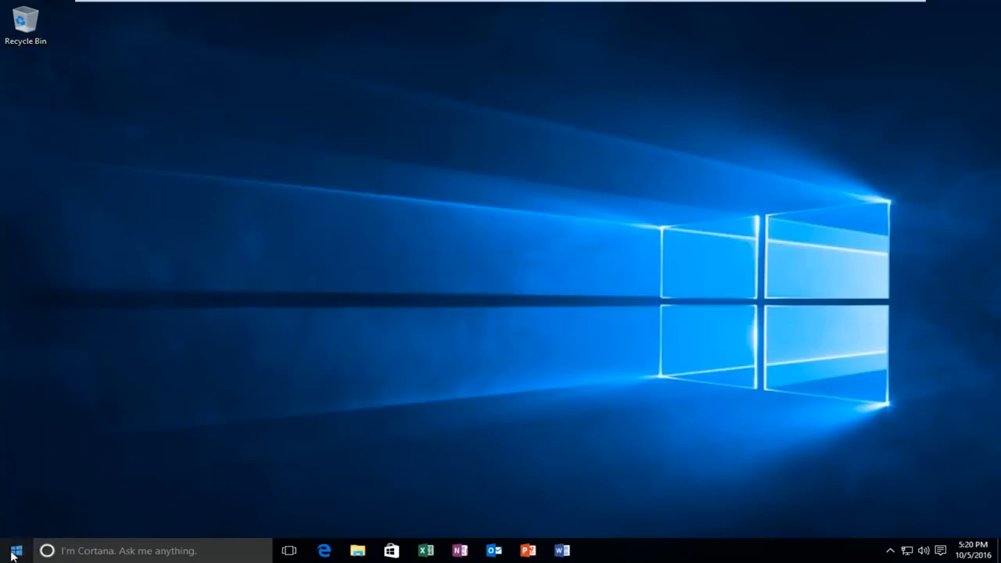
# Step: Launch regedit from the Run dialog
pyautogui.rightClick(15, 550)
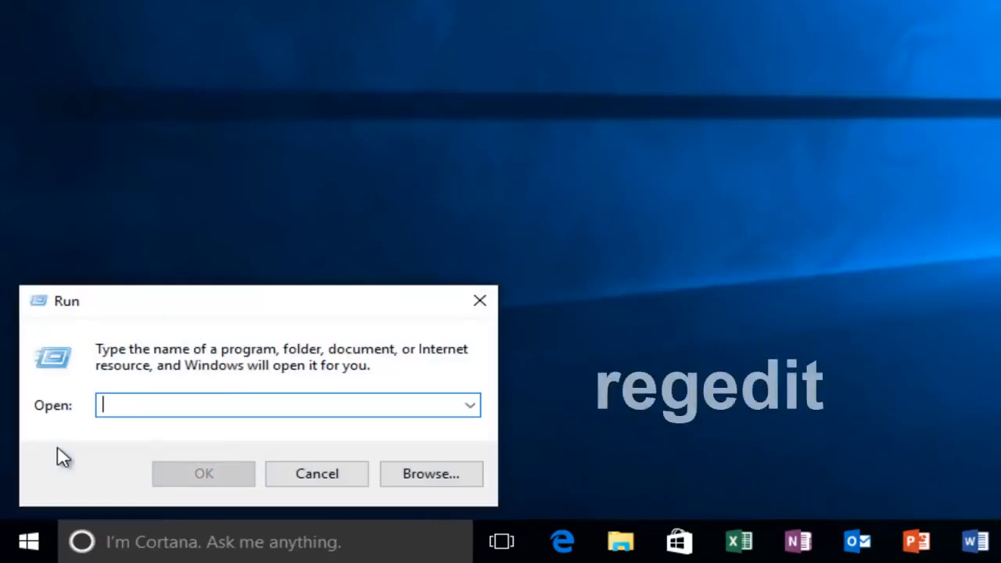
pyautogui.write('regedit')
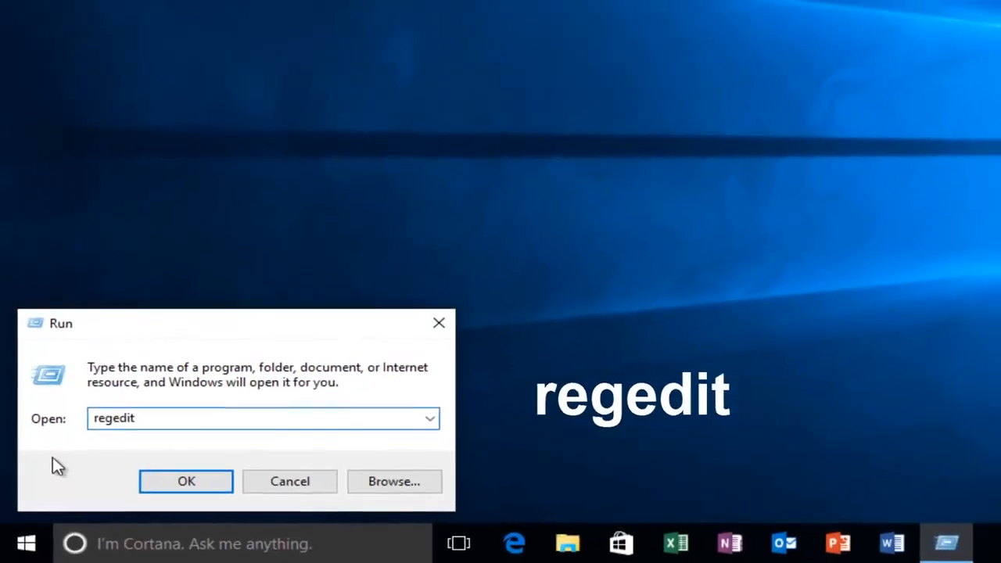
pyautogui.click(186, 480)
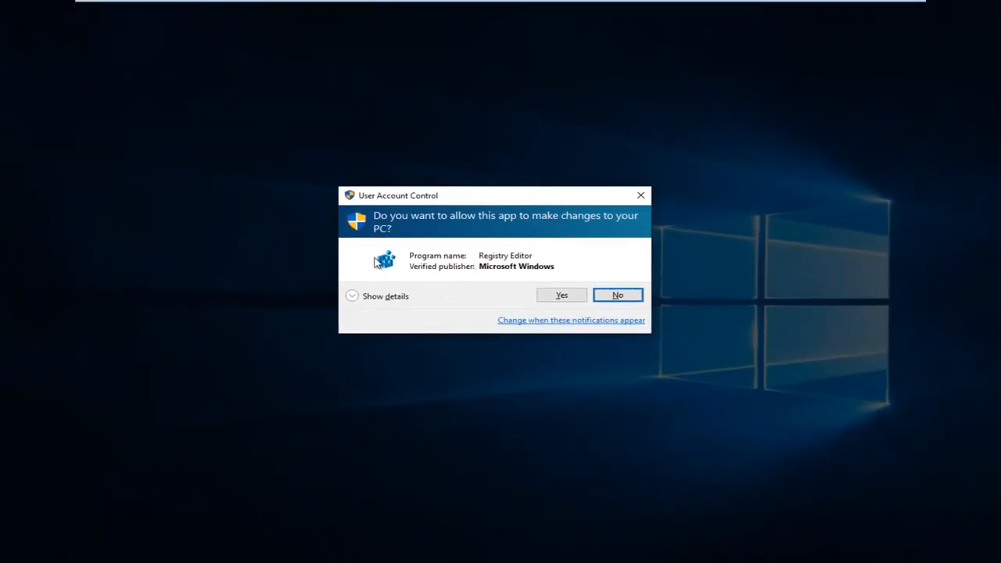
pyautogui.moveTo(379, 269)
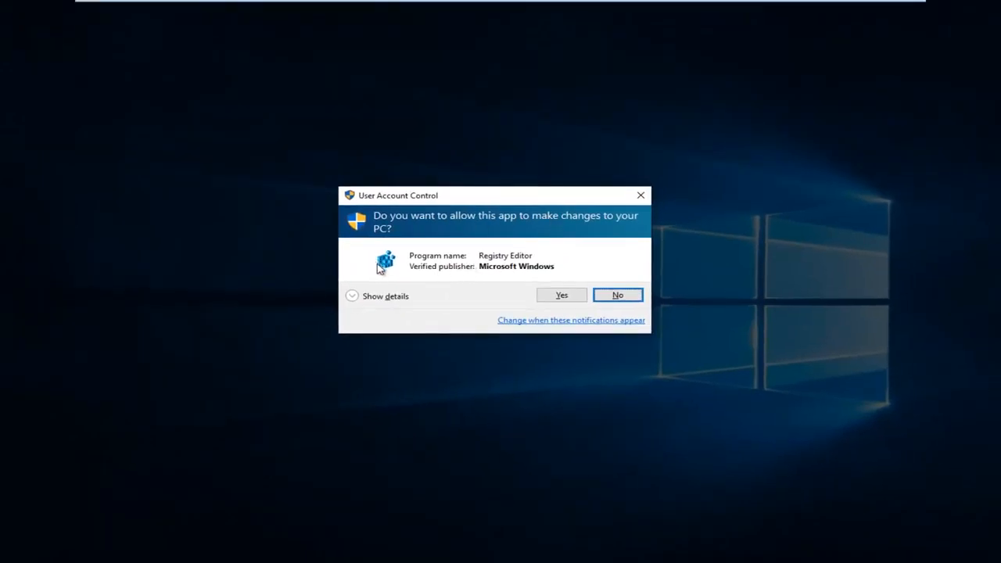
pyautogui.moveTo(392, 279)
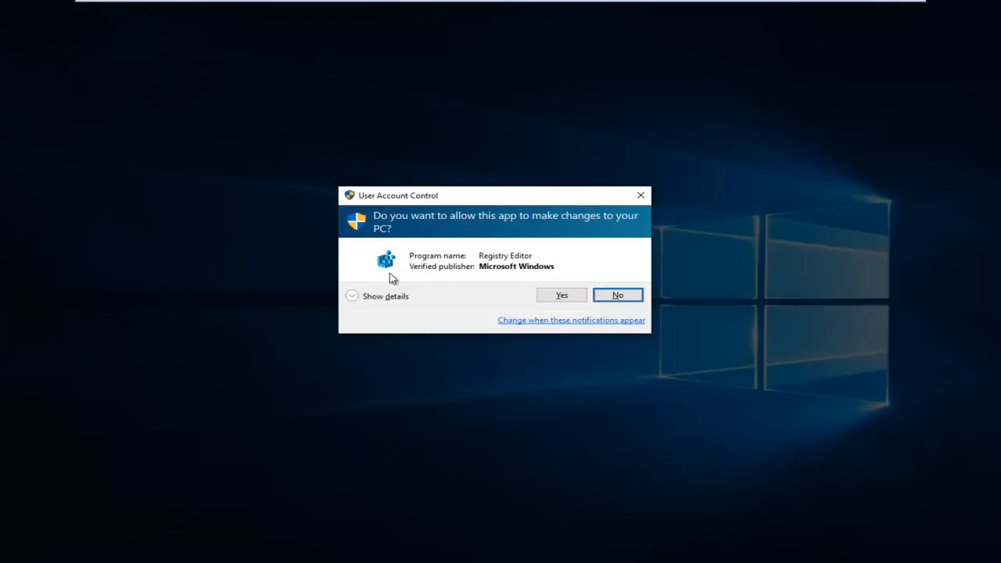
pyautogui.moveTo(501, 273)
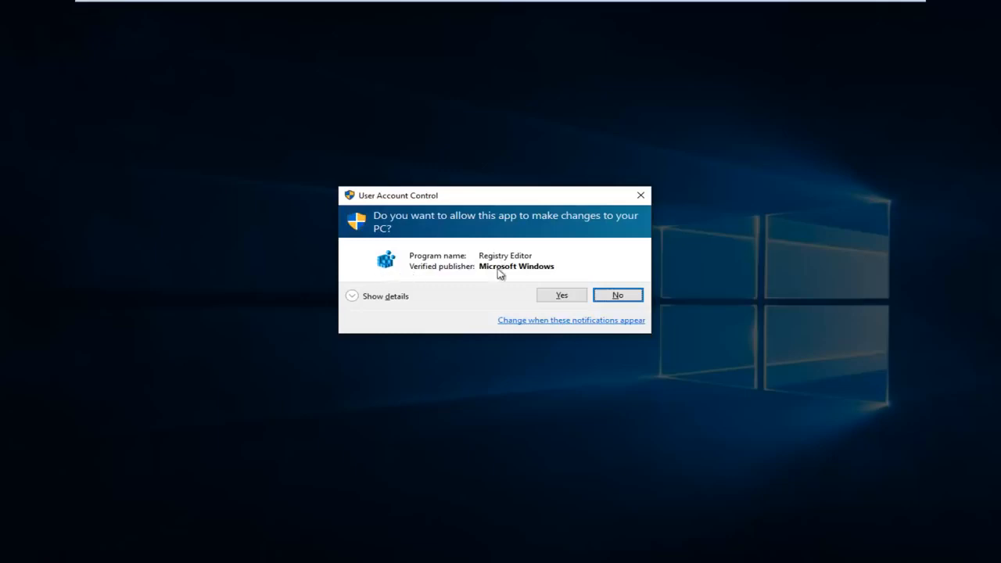
# Step: Approve the User Account Control prompt so Registry Editor opens
pyautogui.click(560, 295)
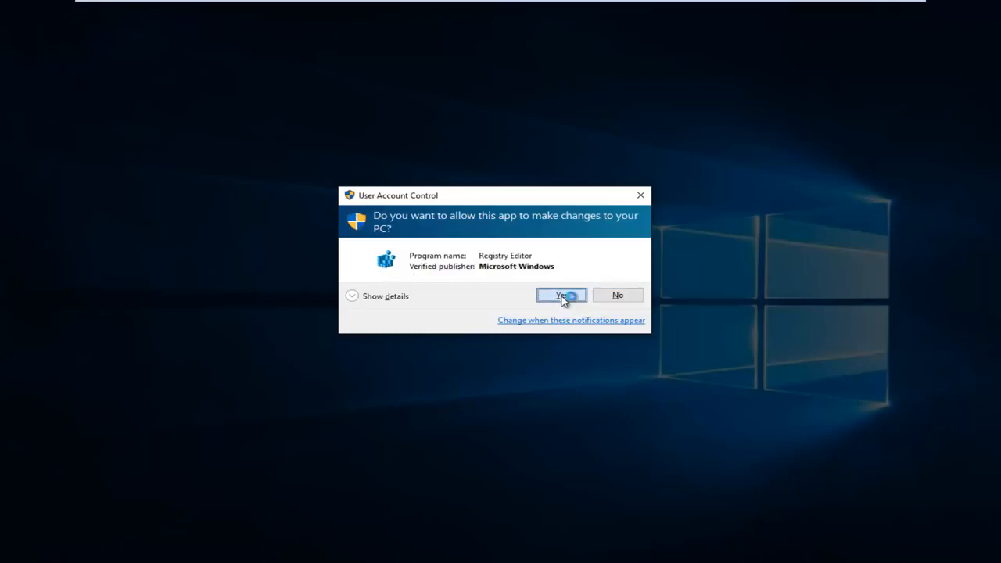
pyautogui.click(555, 295)
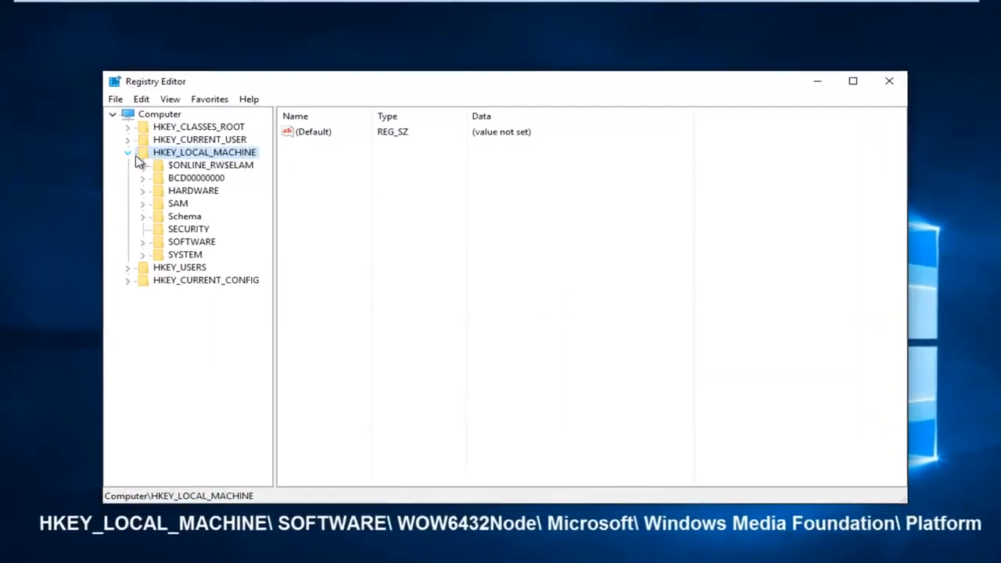
pyautogui.moveTo(142, 229)
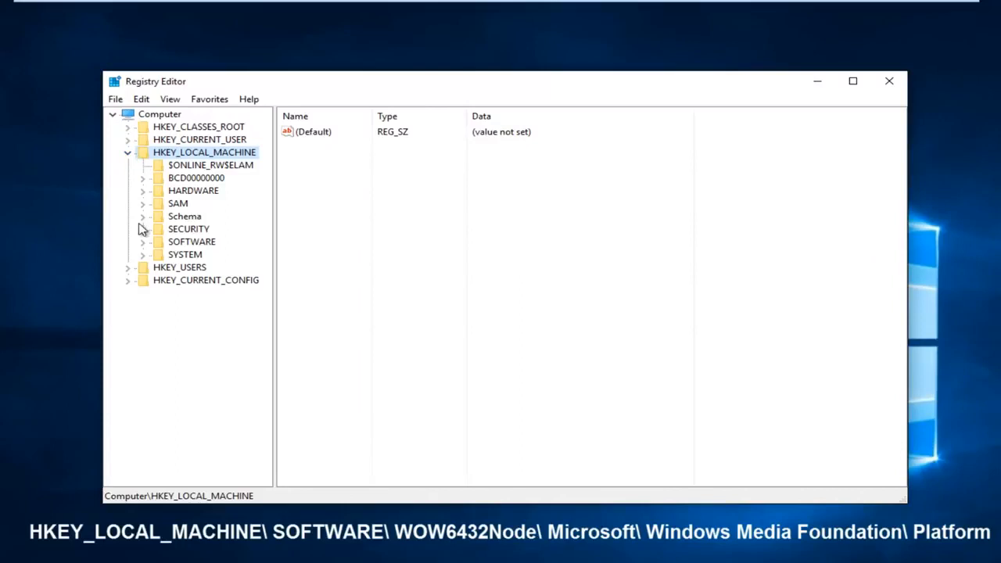
# Step: Navigate SOFTWARE > WOW6432Node > Microsoft > Windows Media Foundations and select Platform
pyautogui.click(144, 240)
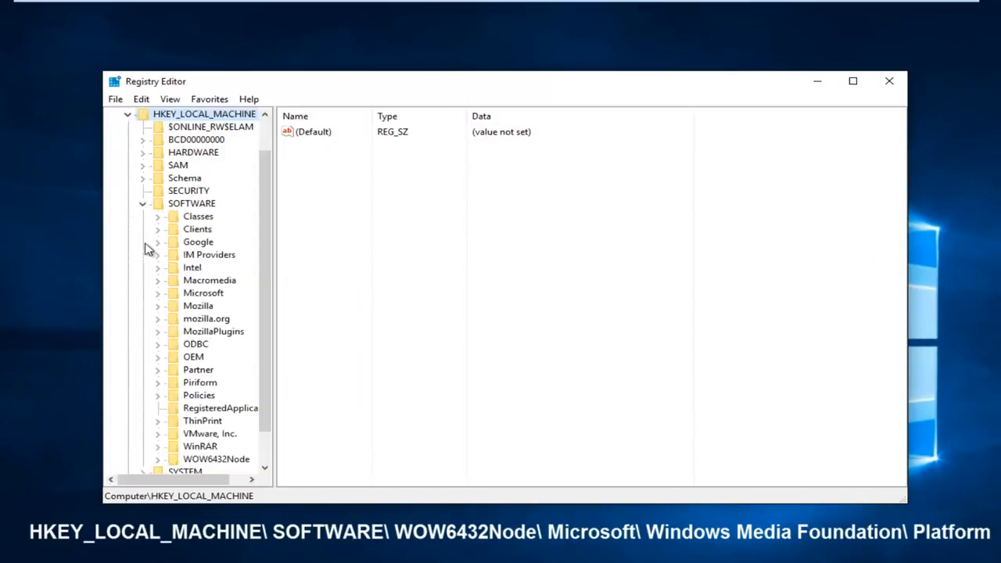
pyautogui.scroll(-3)
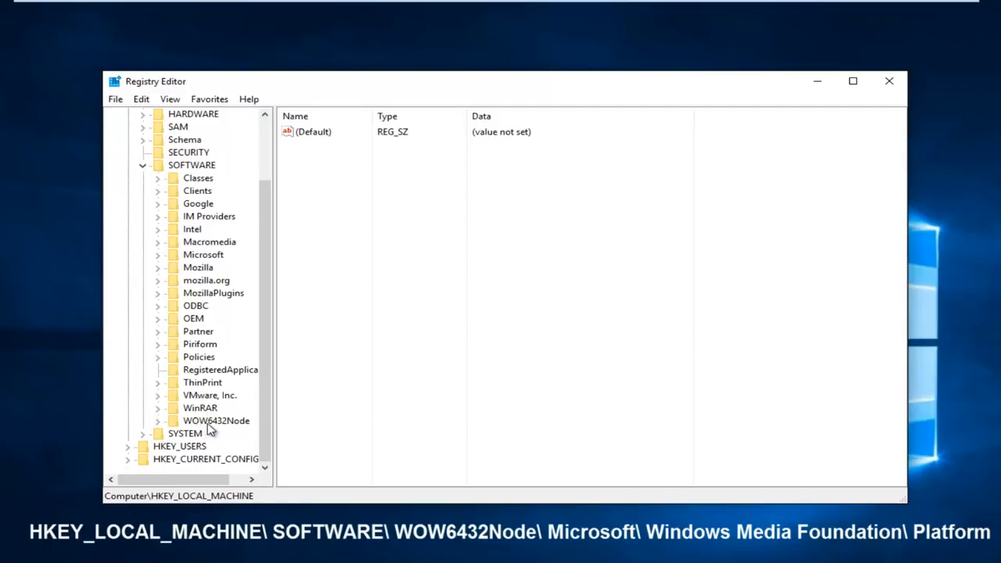
pyautogui.moveTo(204, 428)
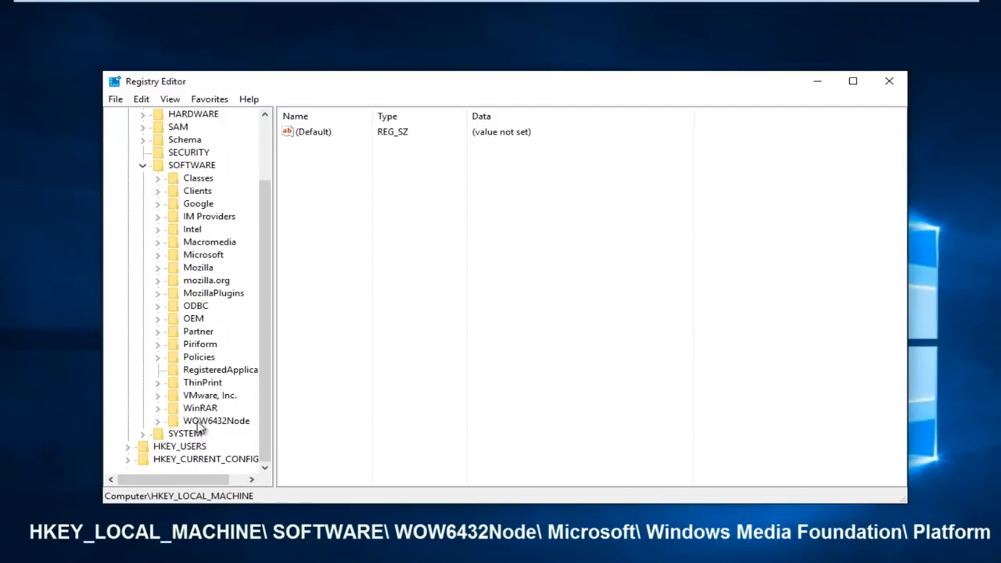
pyautogui.click(158, 421)
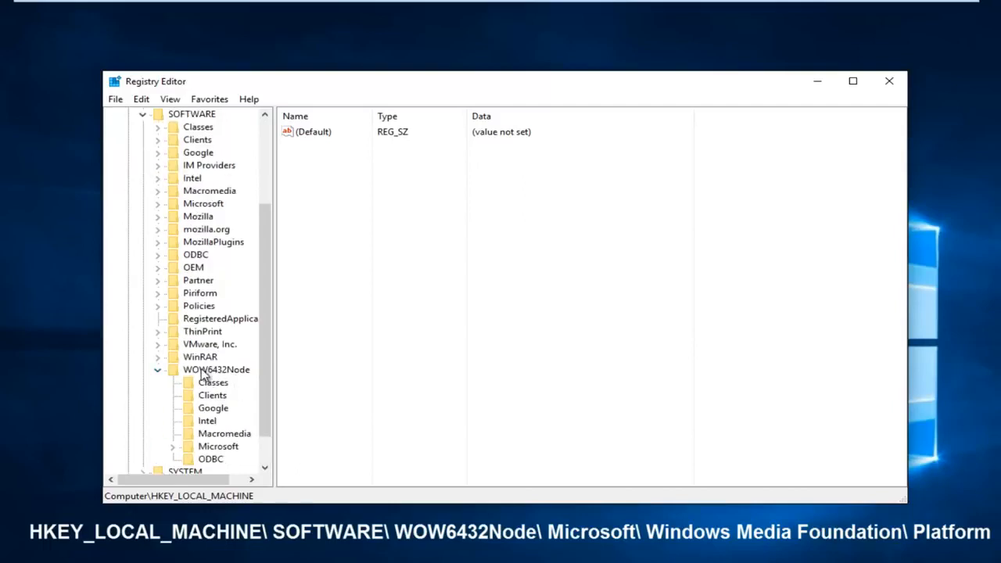
pyautogui.moveTo(186, 426)
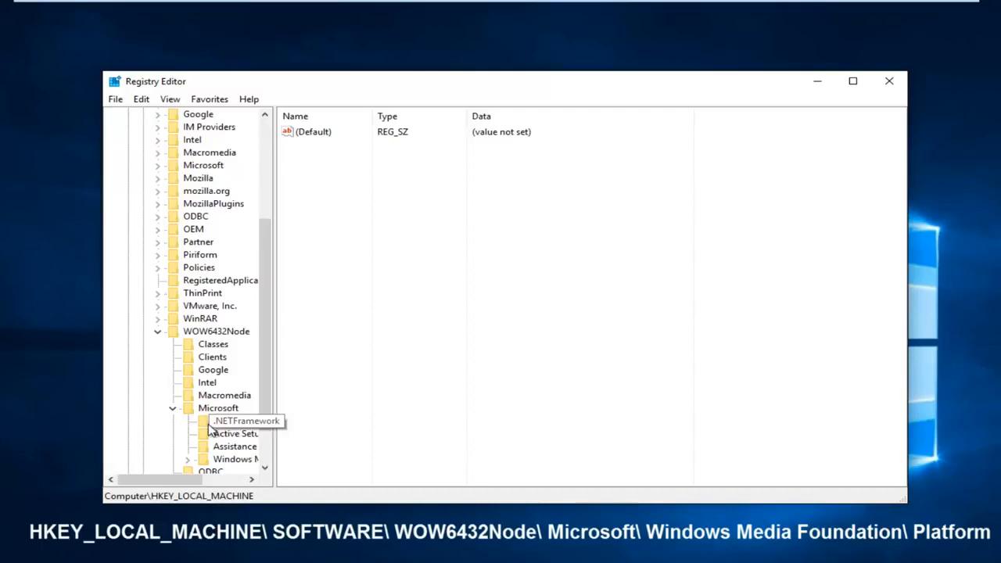
pyautogui.scroll(-3)
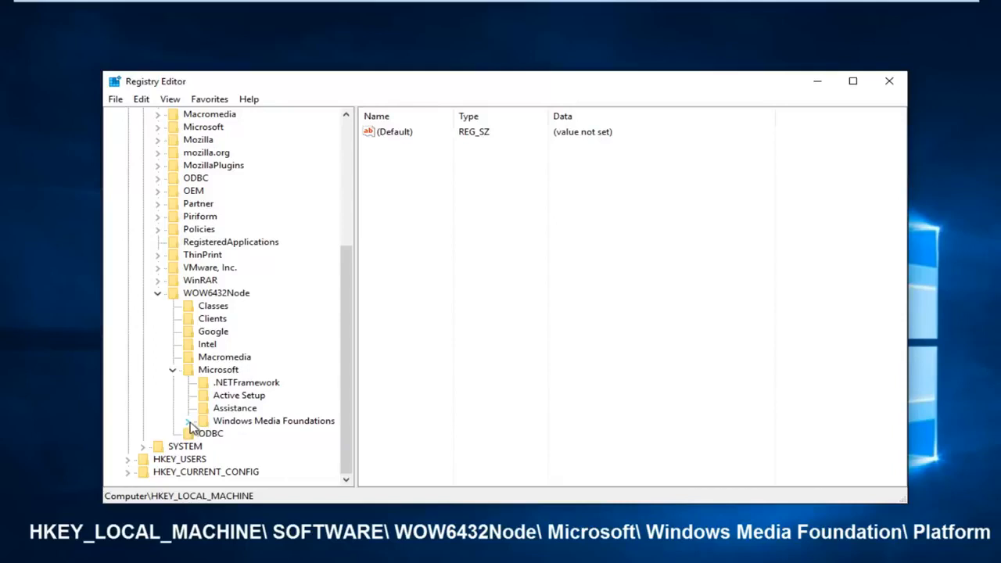
pyautogui.click(186, 420)
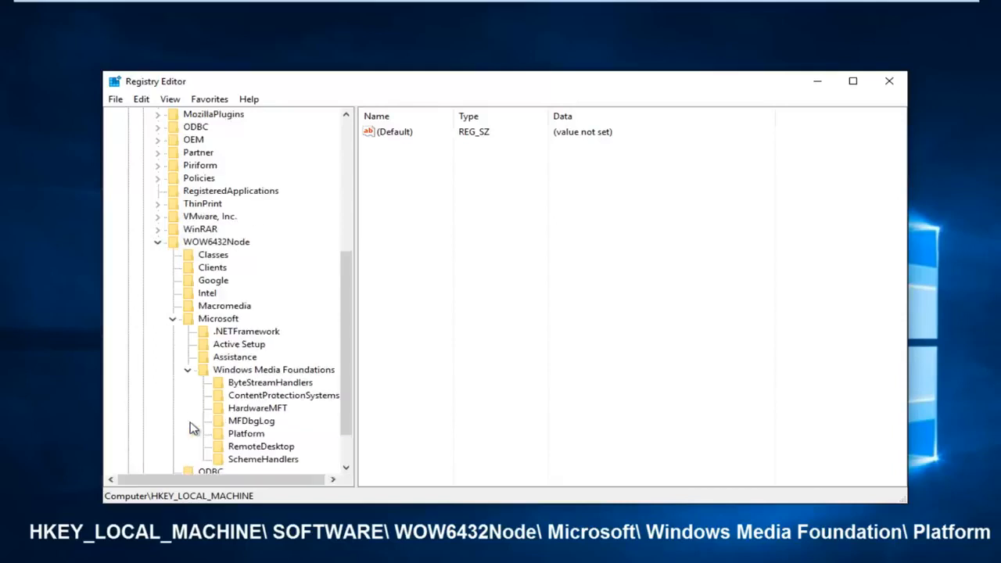
pyautogui.moveTo(242, 440)
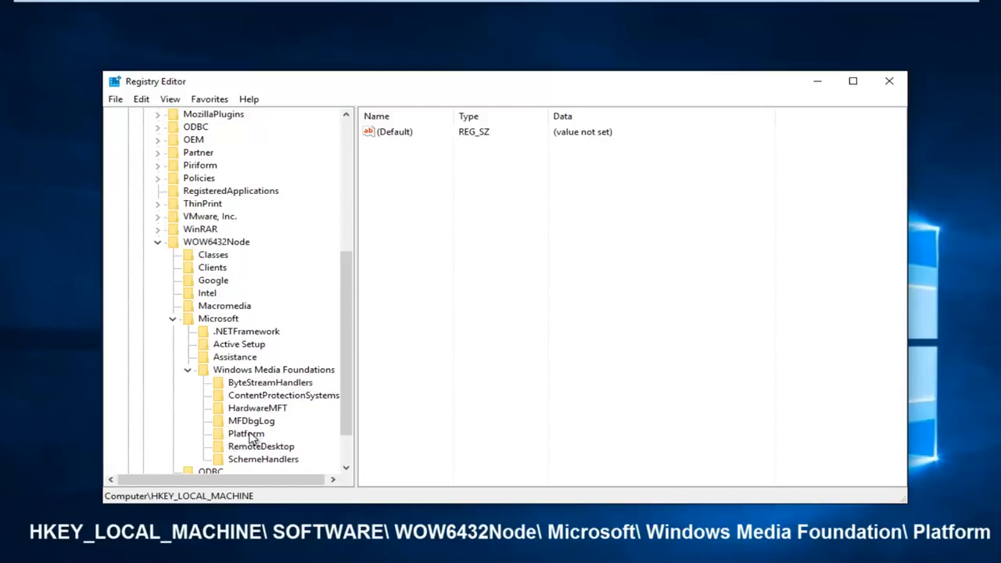
pyautogui.click(246, 433)
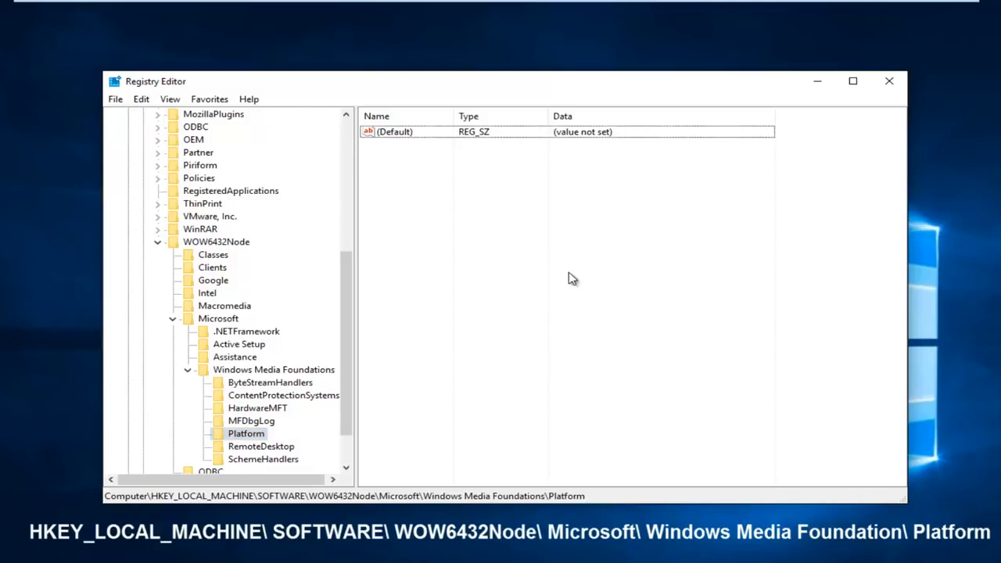
pyautogui.moveTo(553, 237)
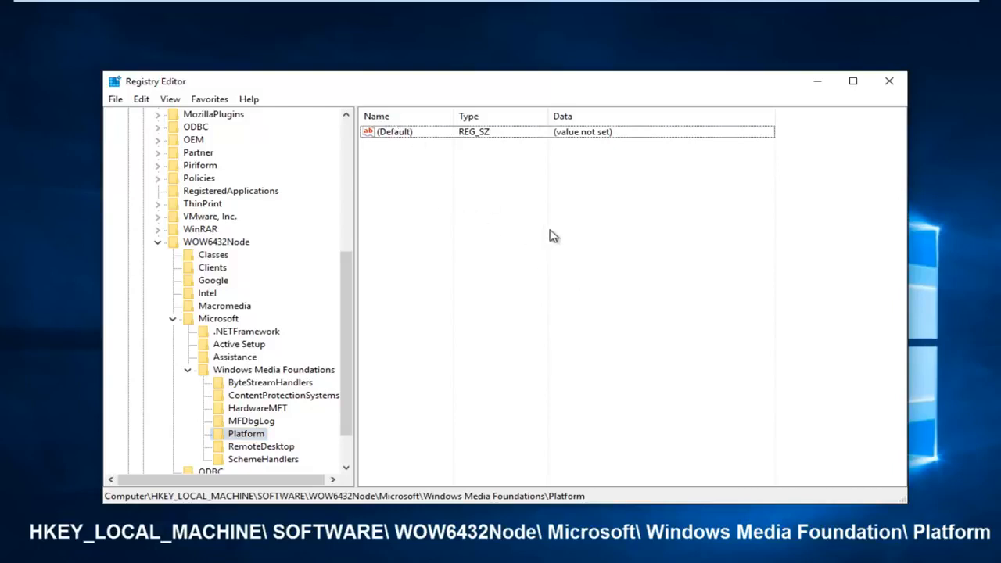
# Step: Create a New Value #1 DWORD (32-bit) in the Platform key's right pane
pyautogui.click(406, 131)
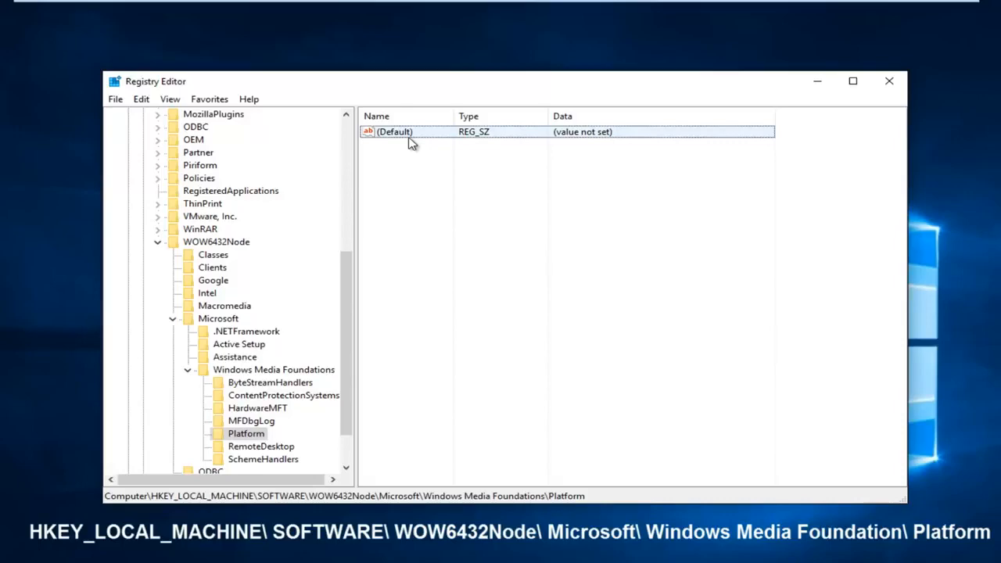
pyautogui.click(412, 180)
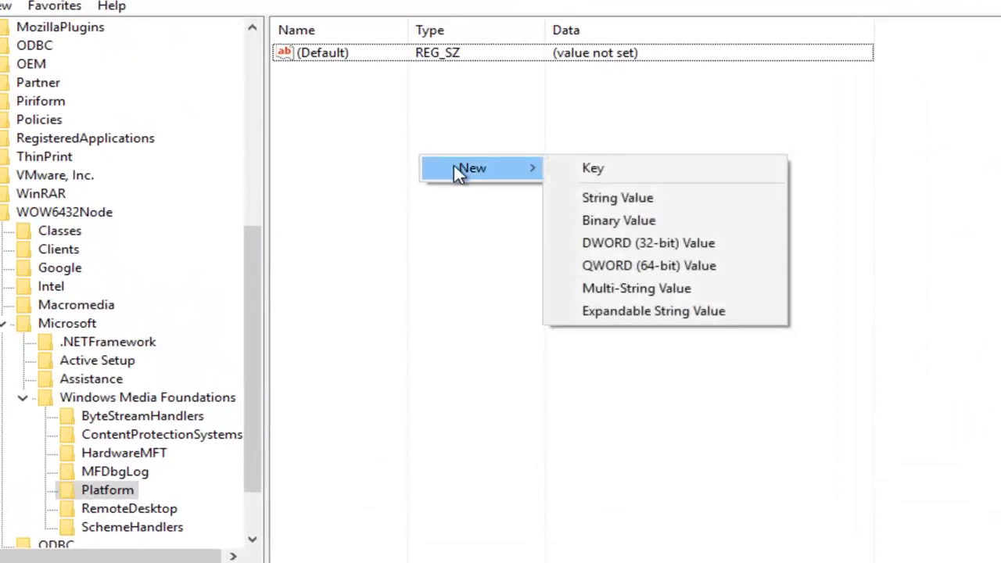
pyautogui.moveTo(648, 243)
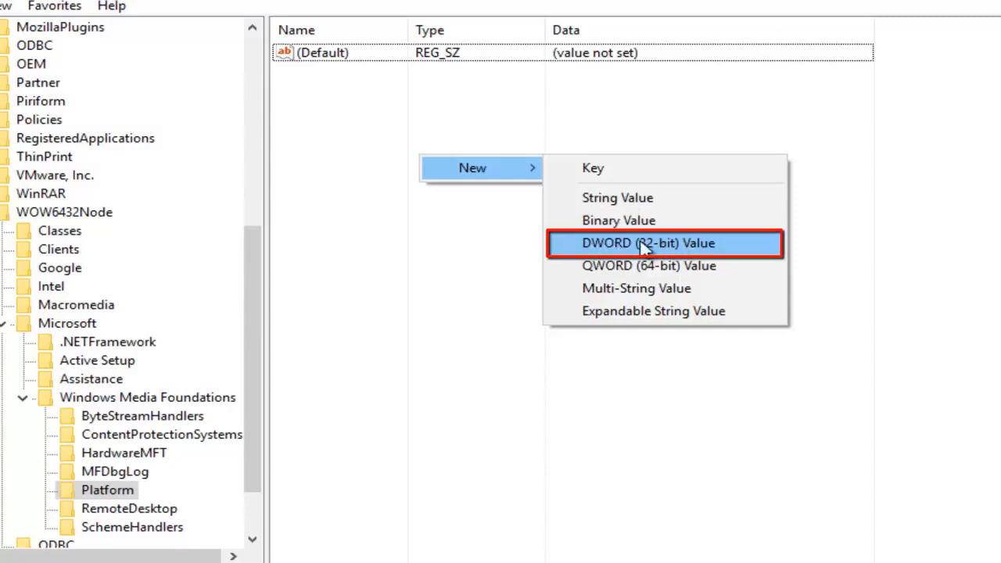
pyautogui.click(647, 242)
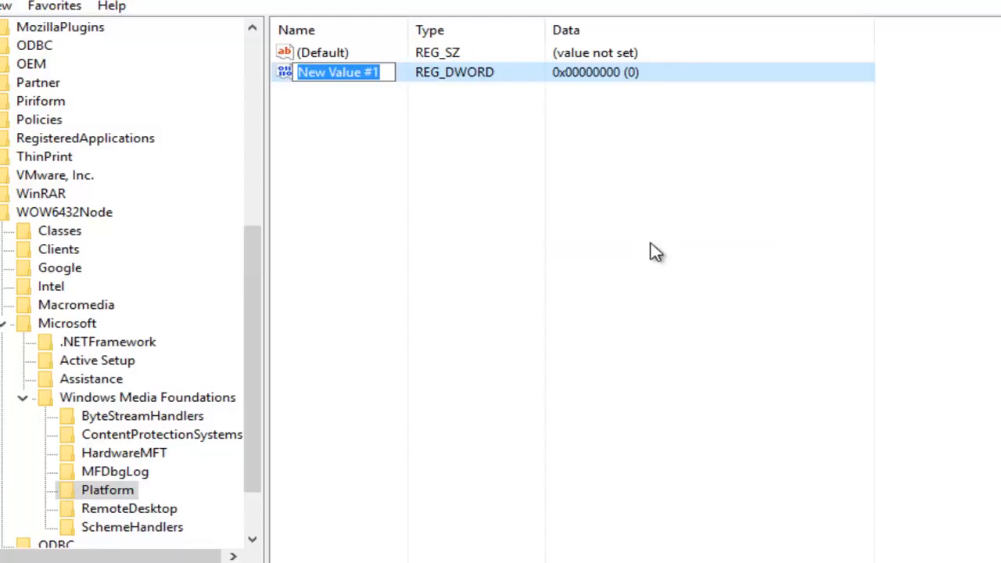
# Step: Rename New Value #1 to EnableFrameServerMode
pyautogui.write('EnableFrameServerMo')
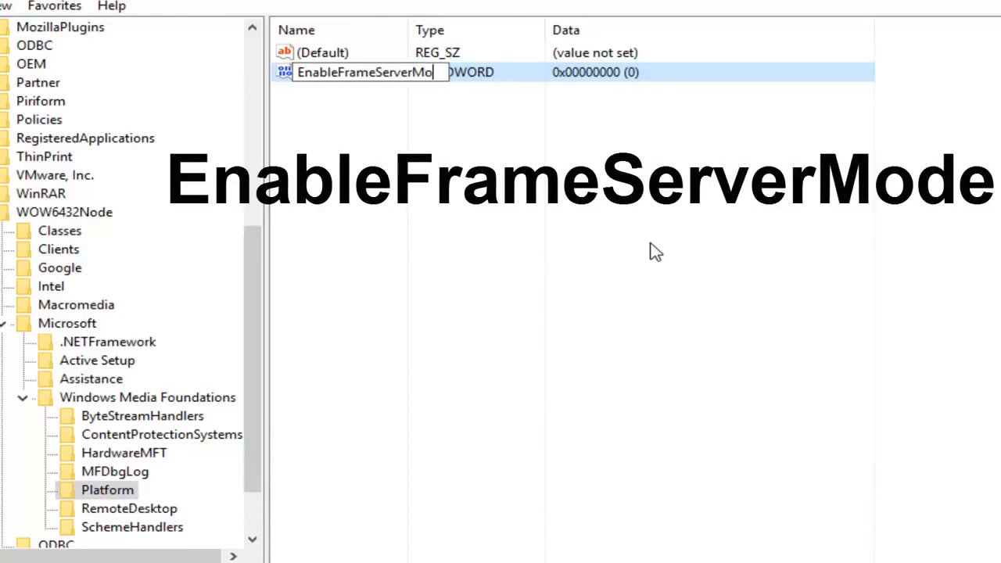
pyautogui.press('enter')
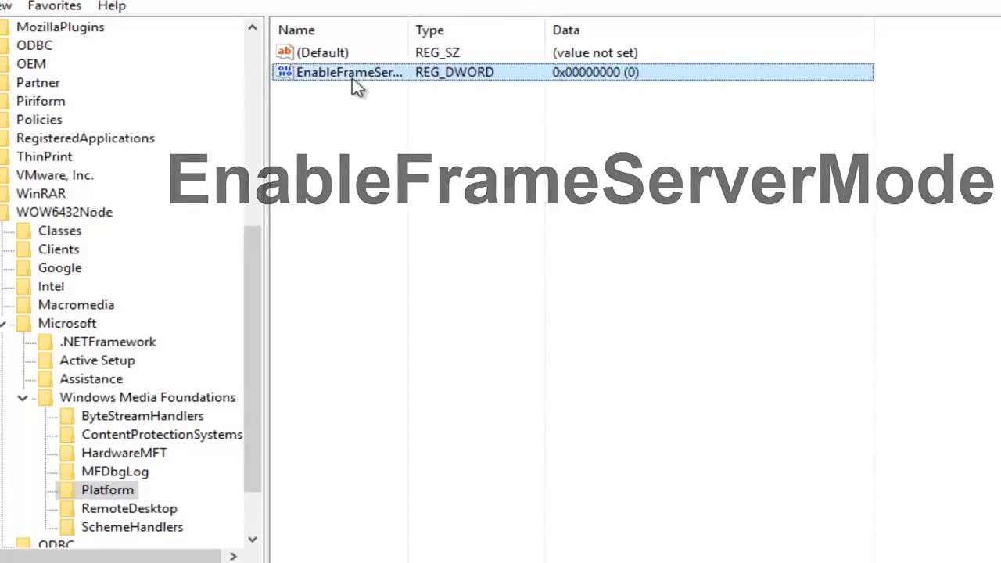
# Step: Confirm EnableFrameServerMode's value data is 0 and save it
pyautogui.doubleClick(349, 72)
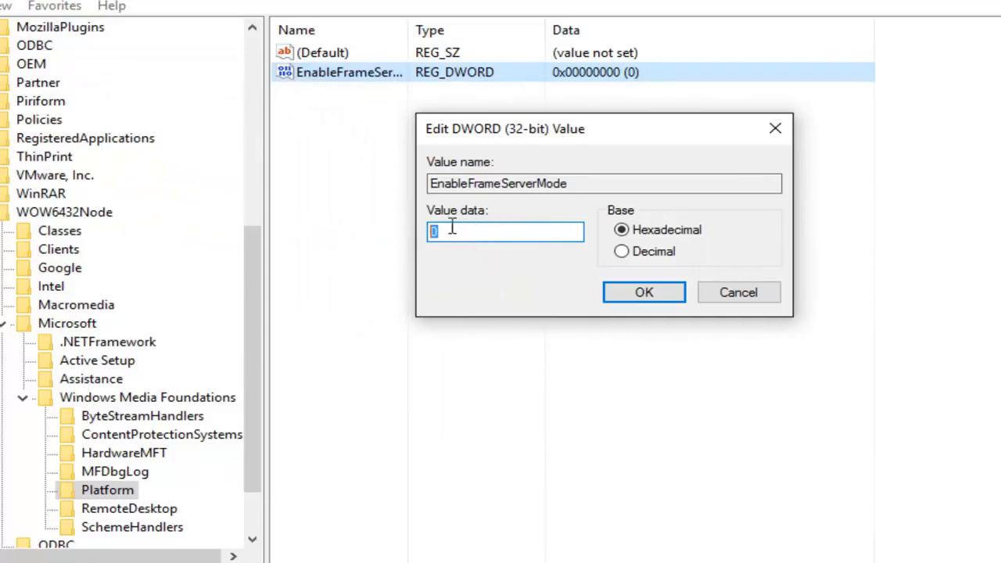
pyautogui.moveTo(561, 233)
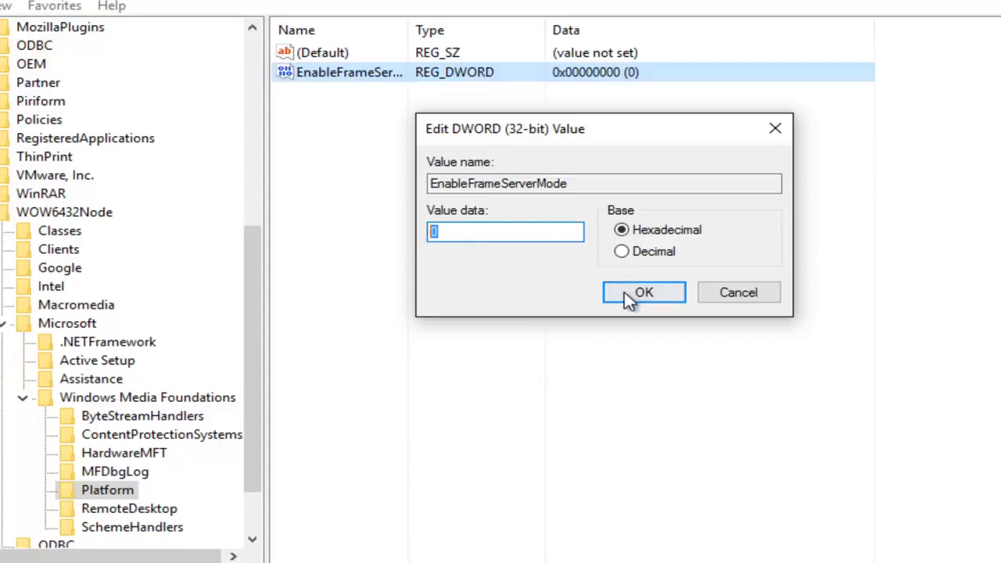
pyautogui.click(644, 291)
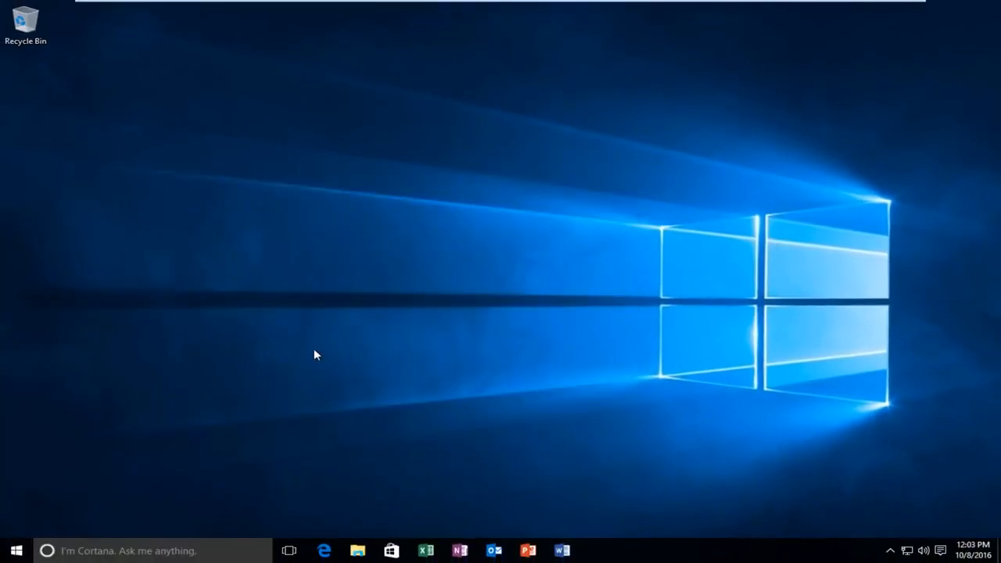
pyautogui.moveTo(296, 354)
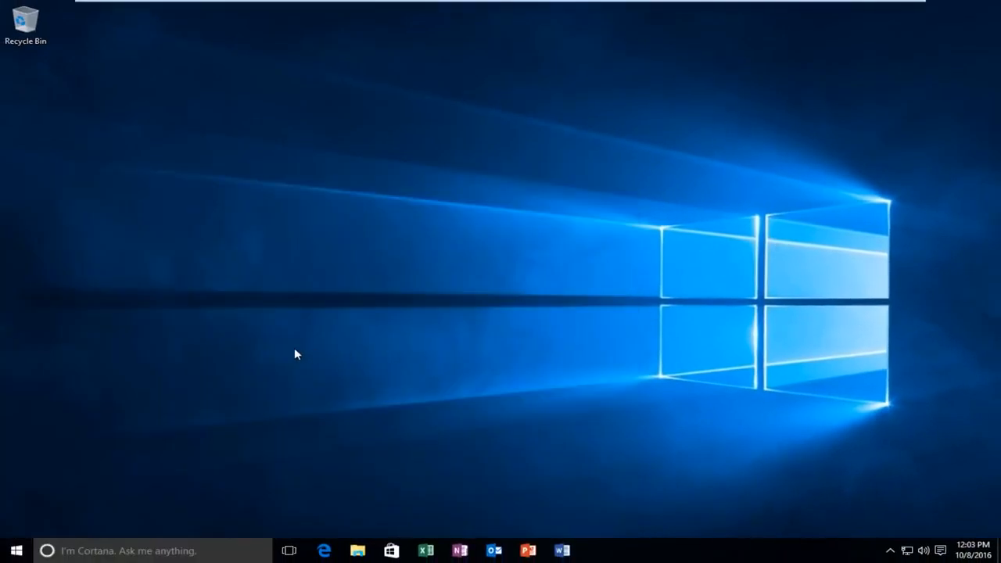